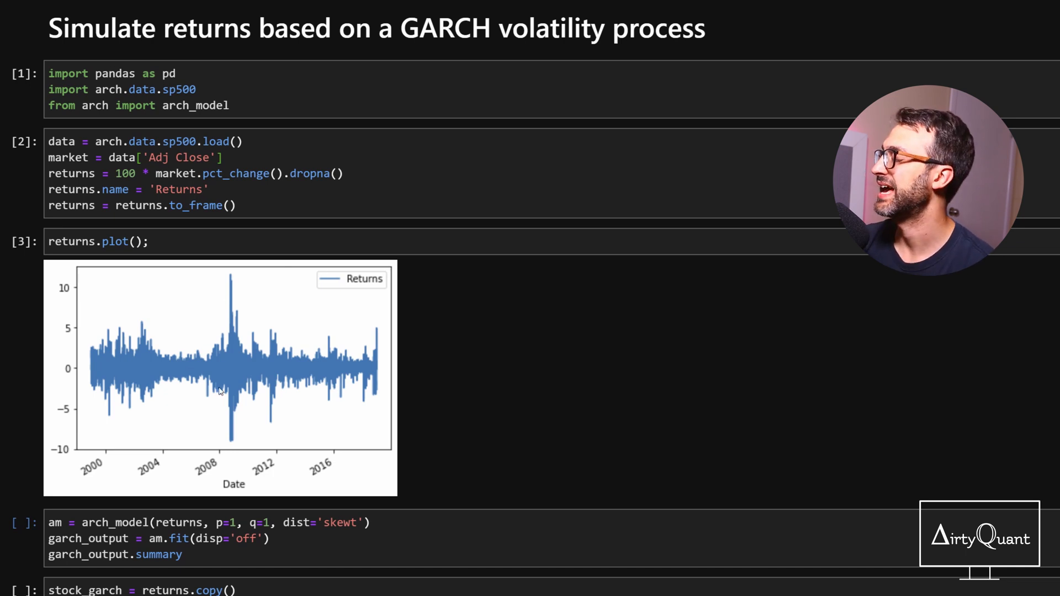
mouse_move(233, 438)
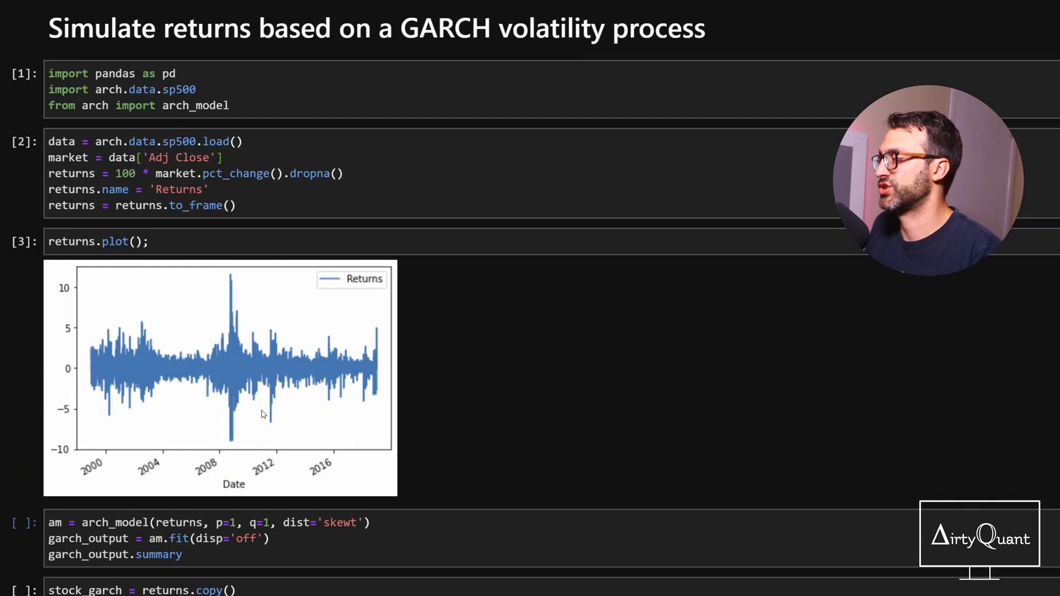
mouse_move(276, 349)
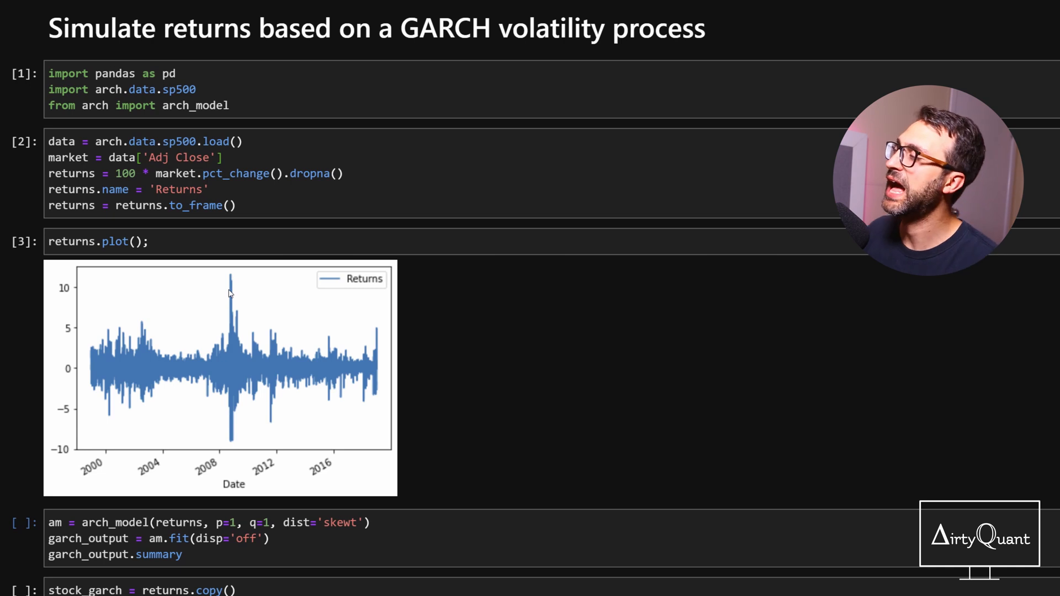
mouse_move(199, 285)
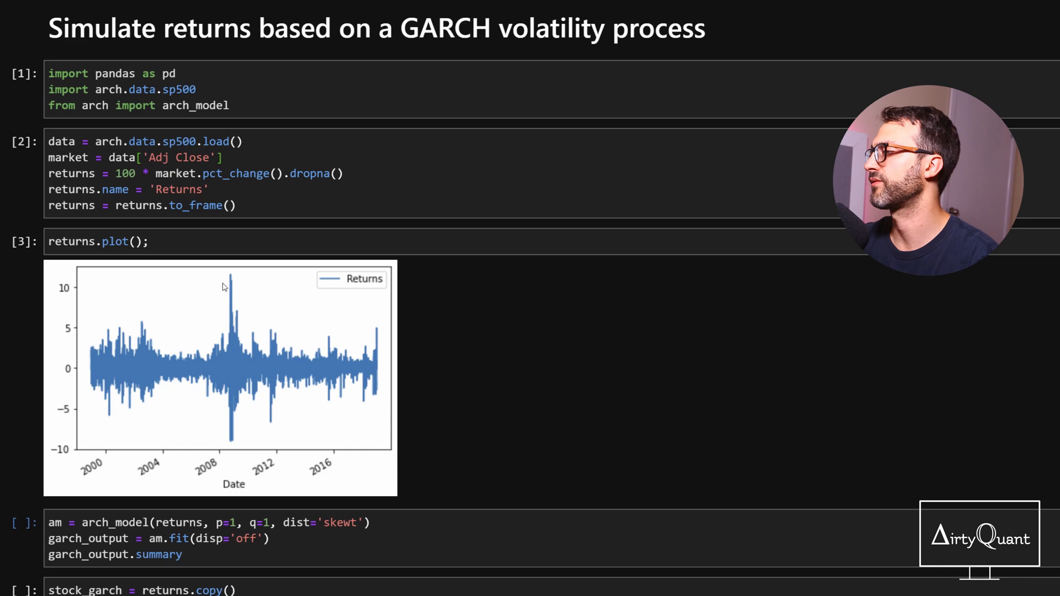
Step: Run the arch_model cell fitting GARCH(1,1) with skew-t errors and review the GARCH Model Results summary
scroll("down", 3)
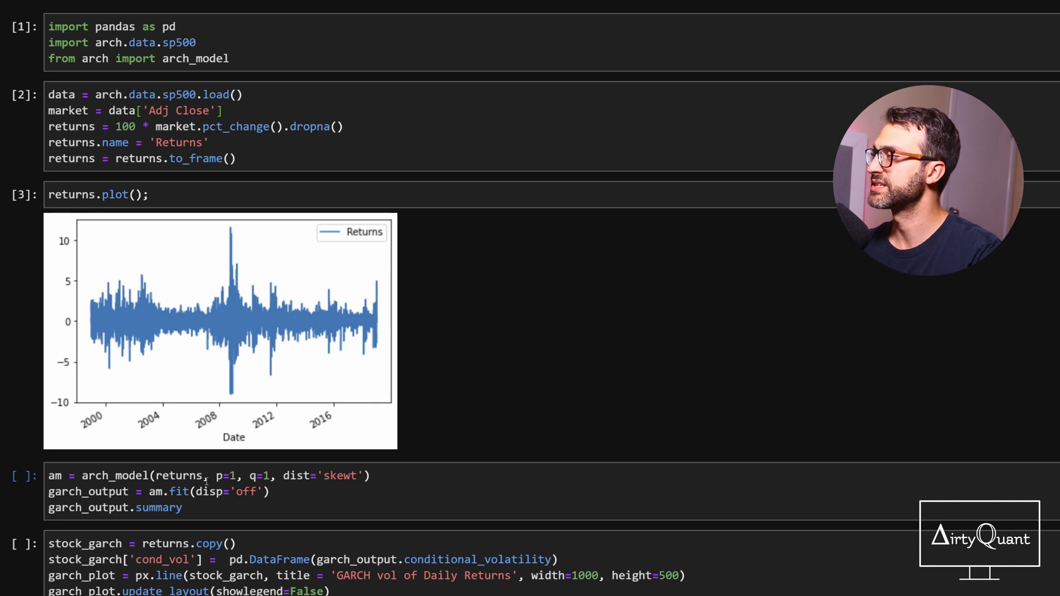
left_click(342, 491)
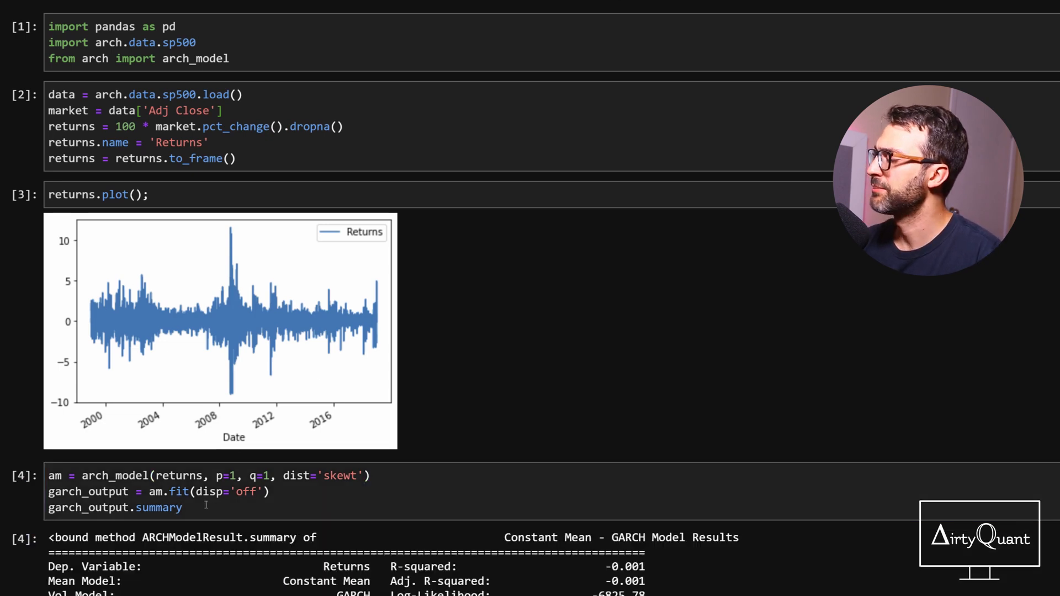
scroll("down", 3)
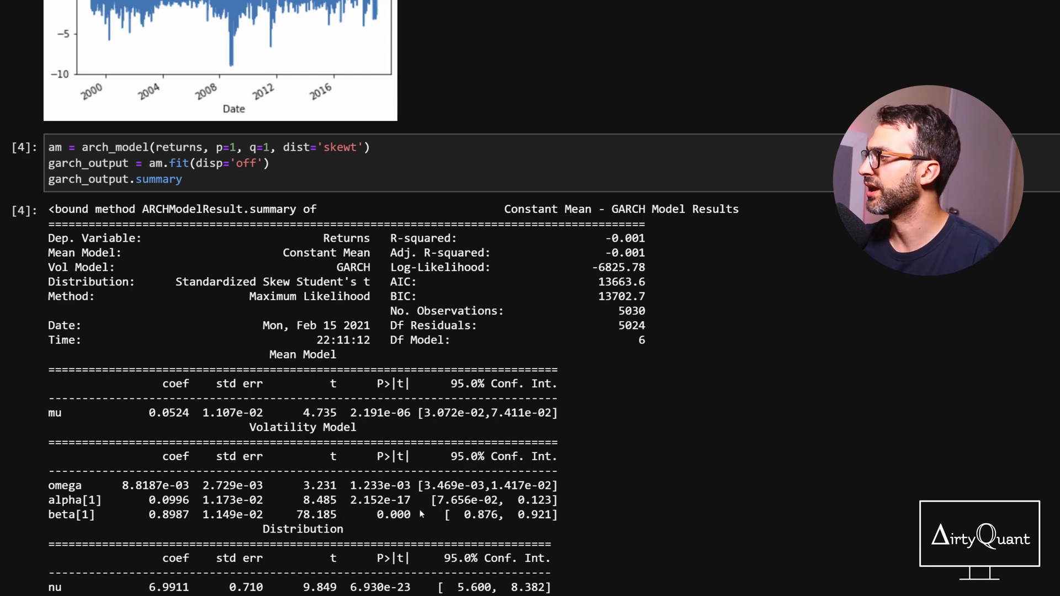
scroll("down", 3)
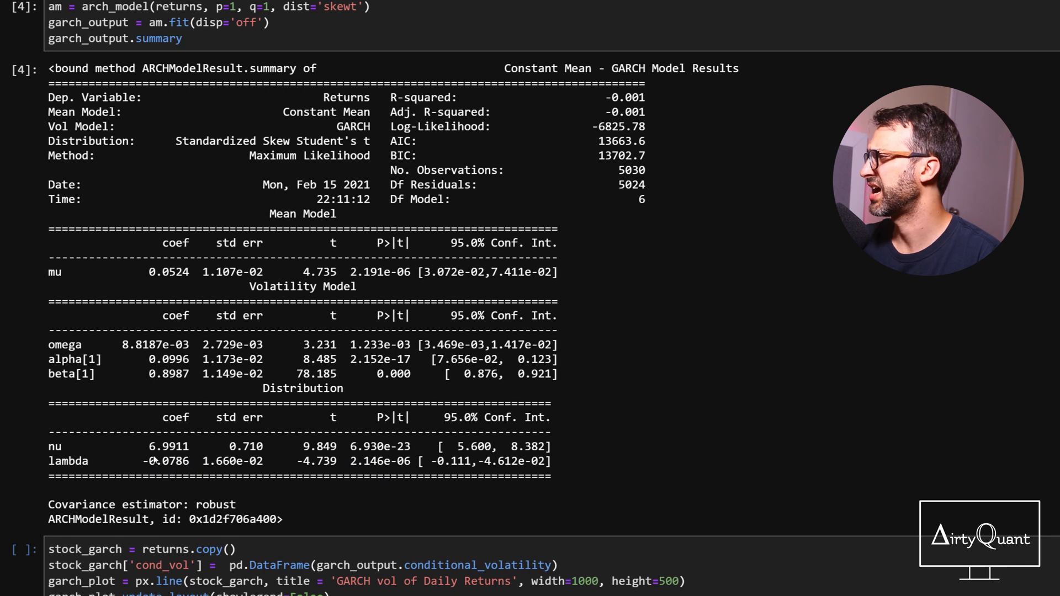
double_click(69, 462)
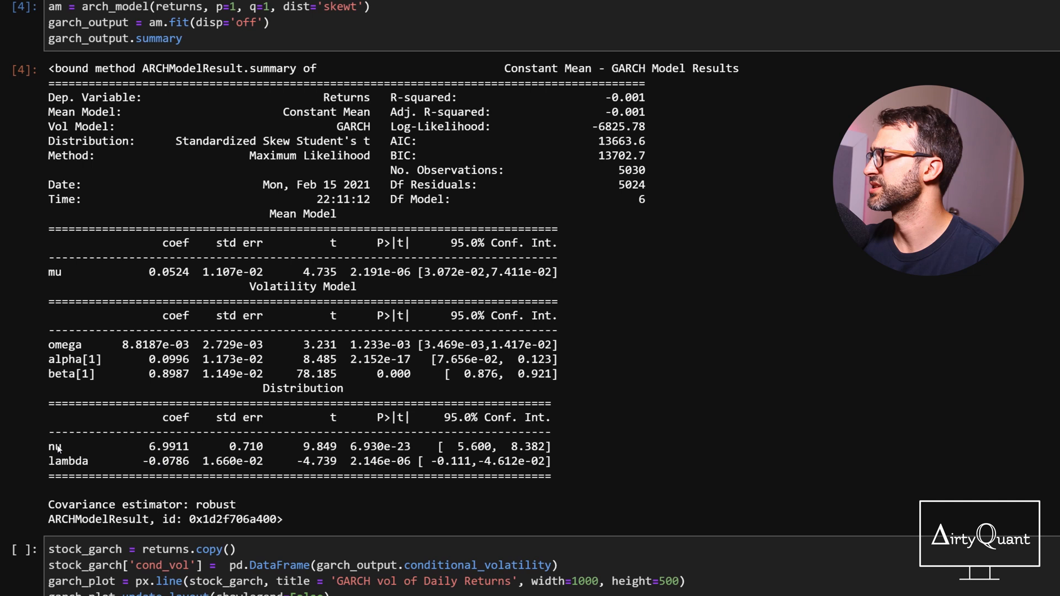
double_click(167, 446)
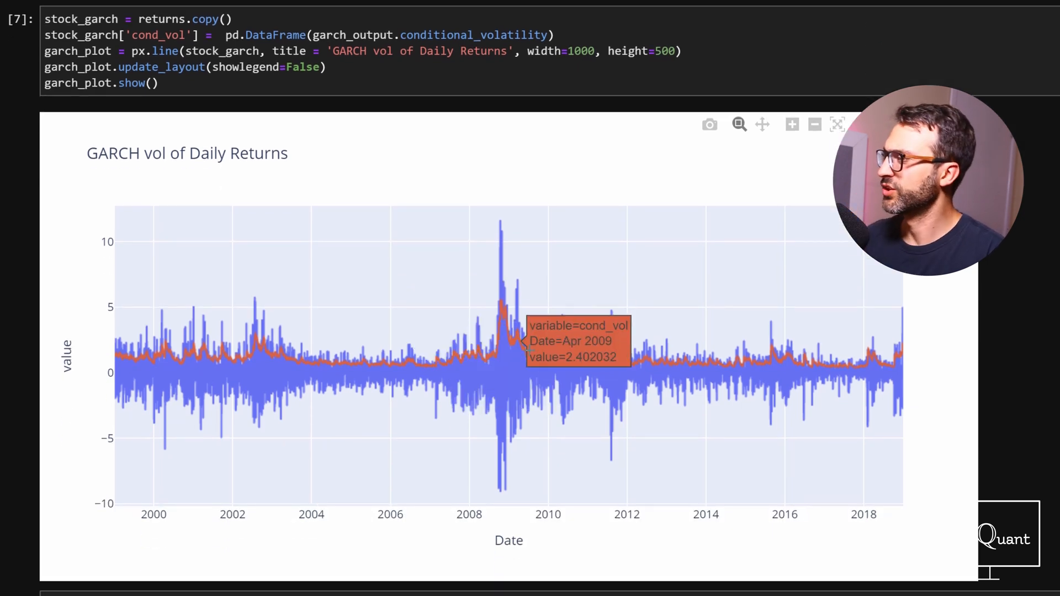
mouse_move(940, 381)
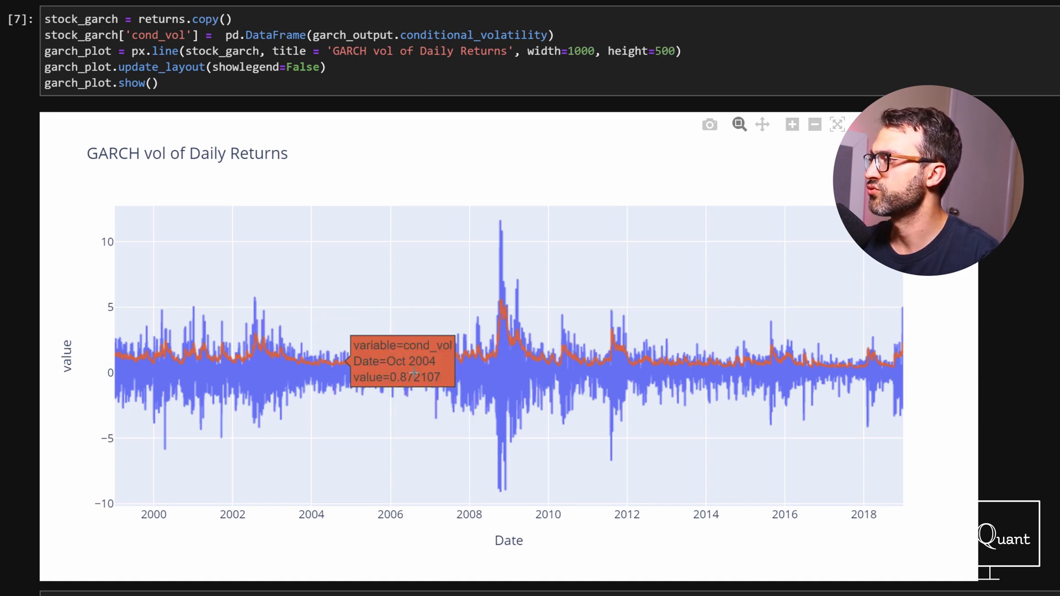
mouse_move(495, 251)
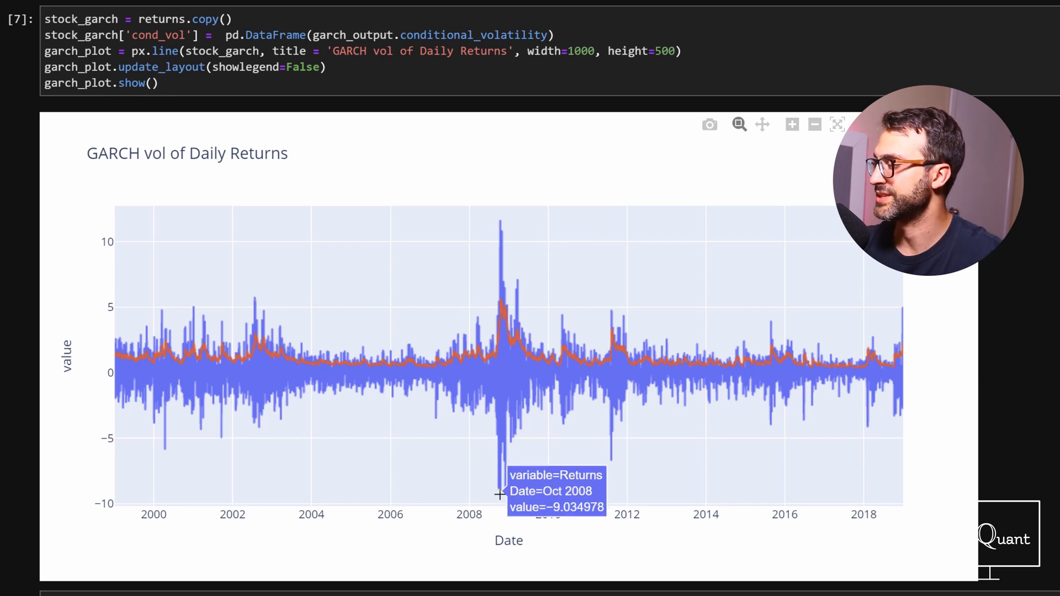
mouse_move(617, 255)
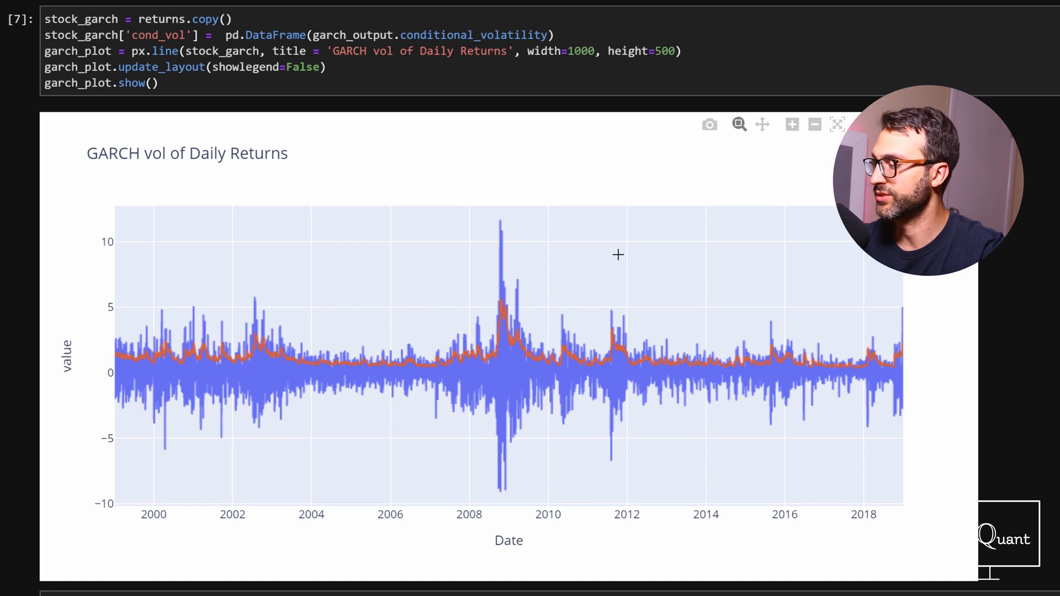
mouse_move(520, 312)
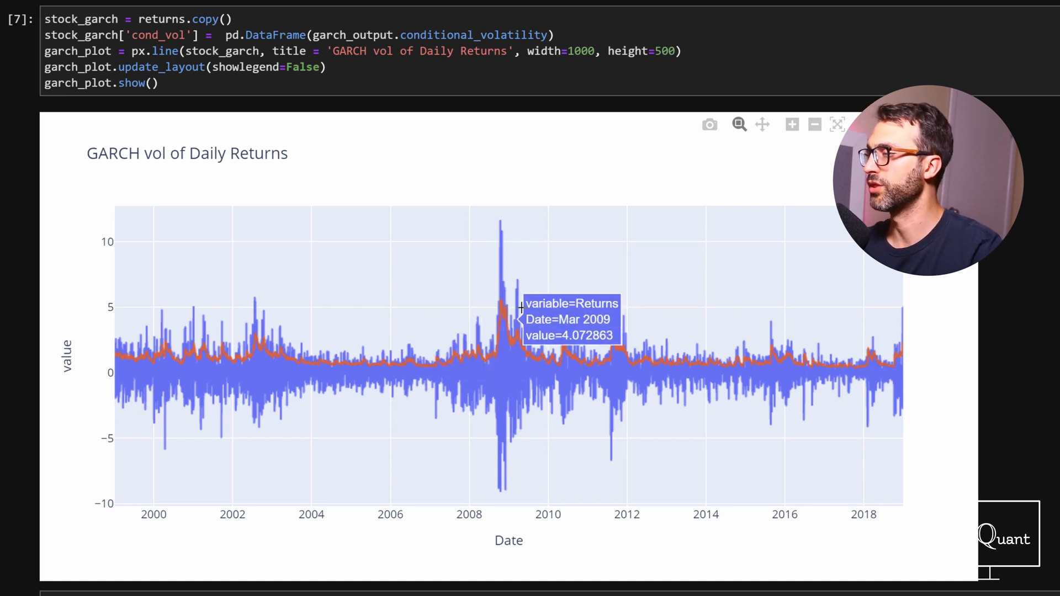
mouse_move(605, 317)
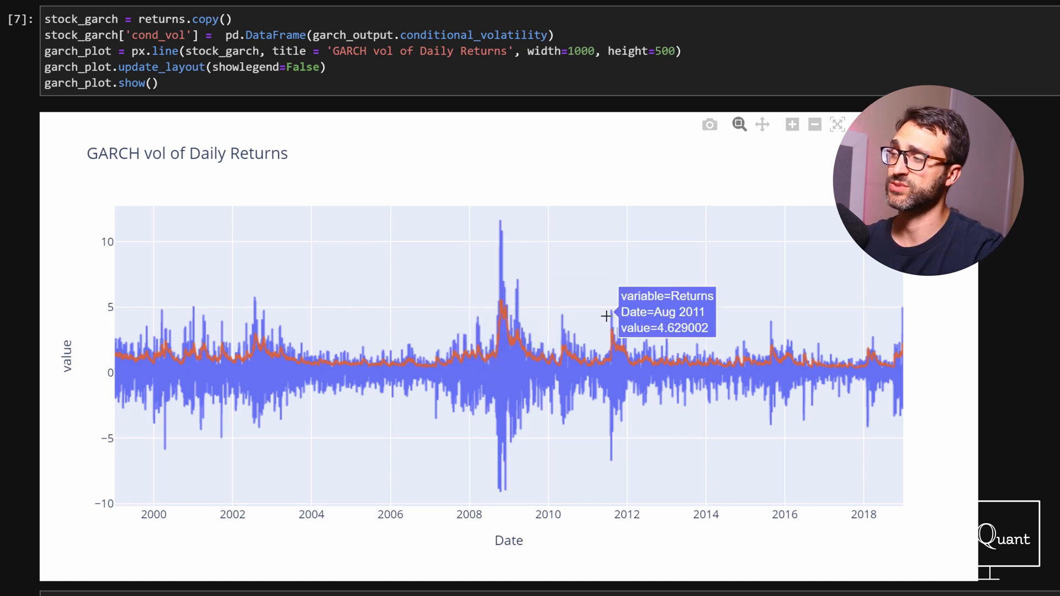
mouse_move(594, 345)
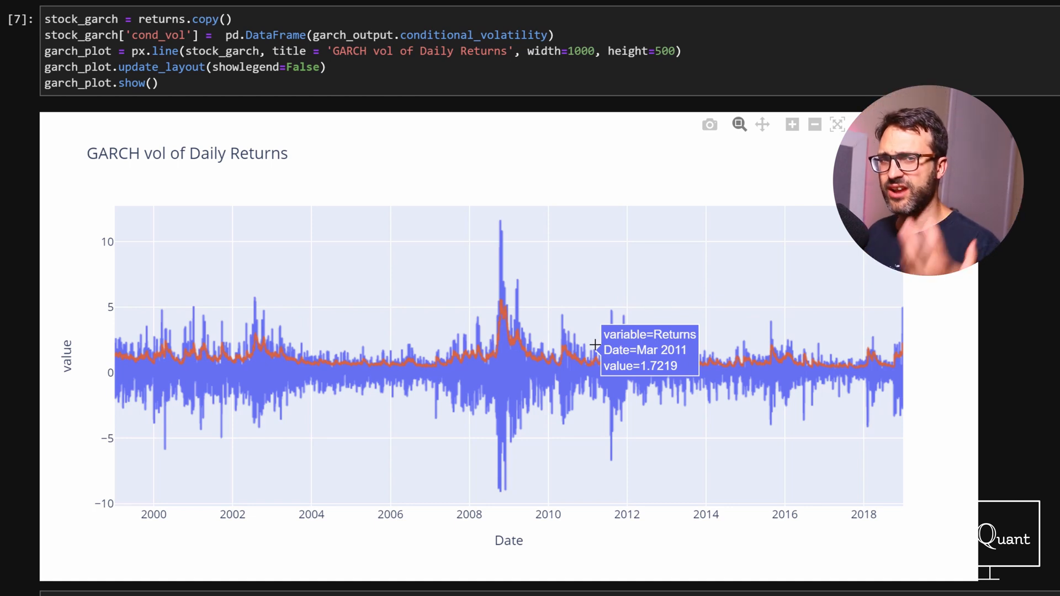
mouse_move(583, 329)
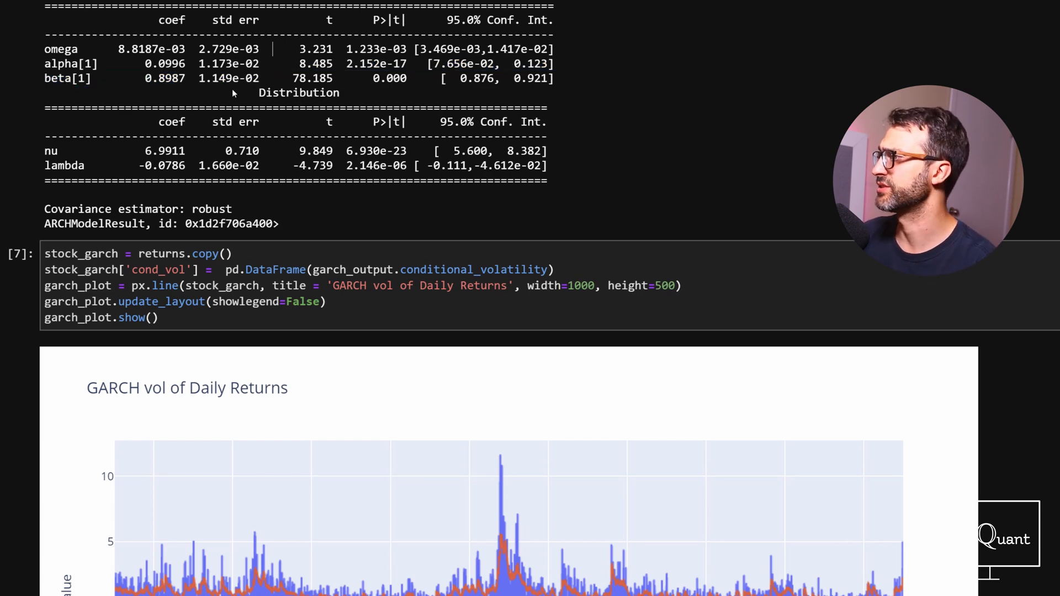
Step: Scroll past the GARCH vol of Daily Returns chart down to the simulation functions
scroll("down", 3)
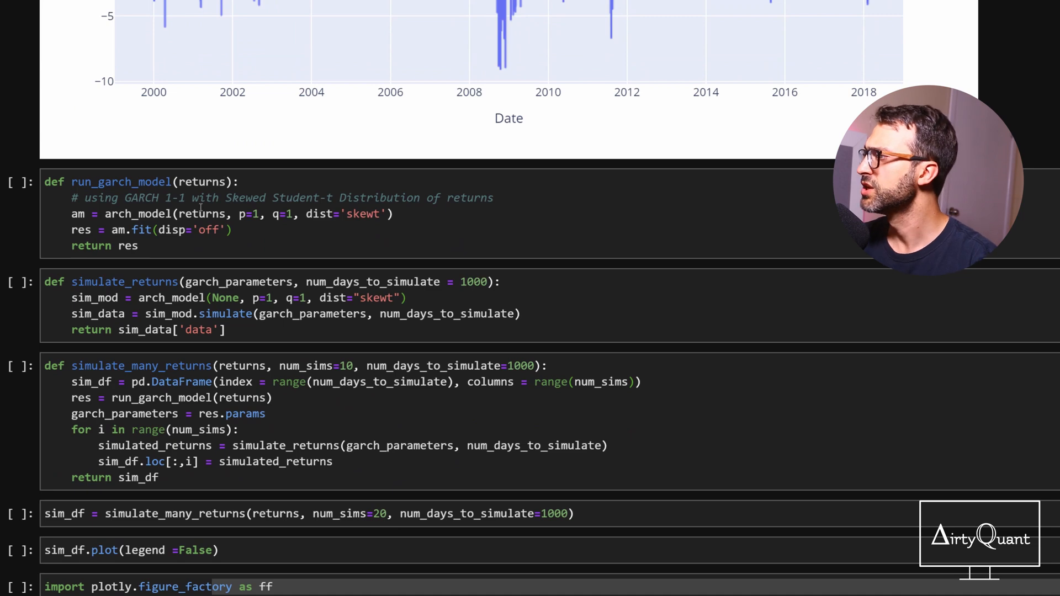
Step: Walk through run_garch_model, simulate_returns with garch_parameters, and simulate_many_returns with returns, then select the 20-simulation cell
scroll("down", 3)
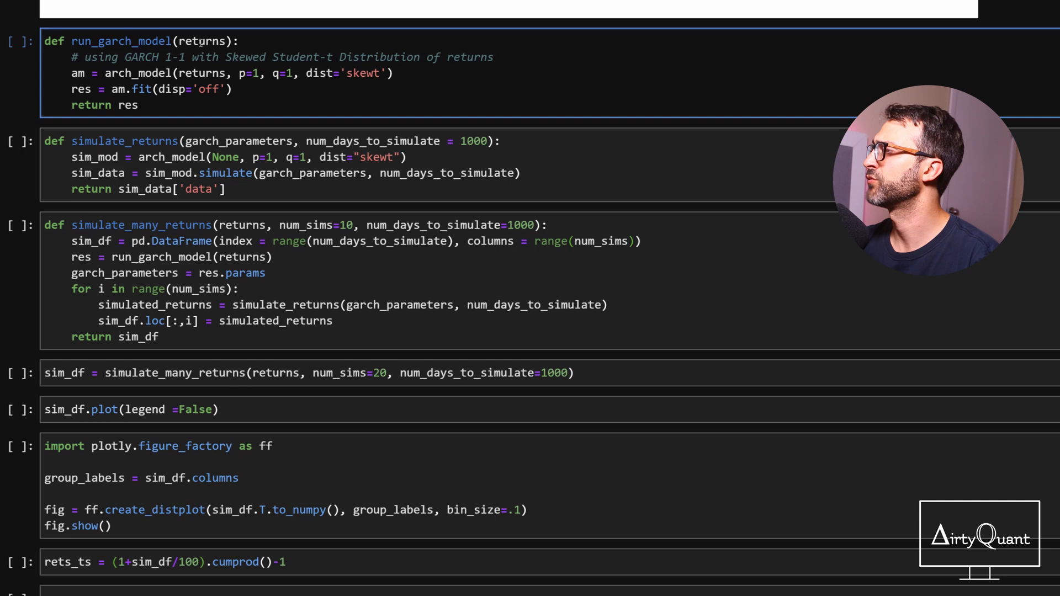
double_click(200, 41)
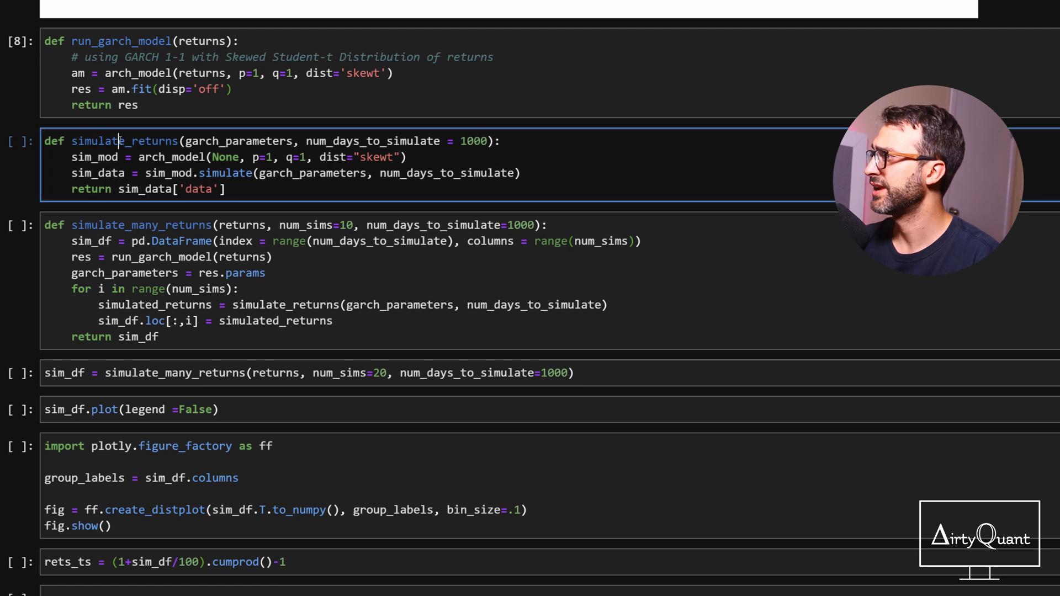
double_click(124, 140)
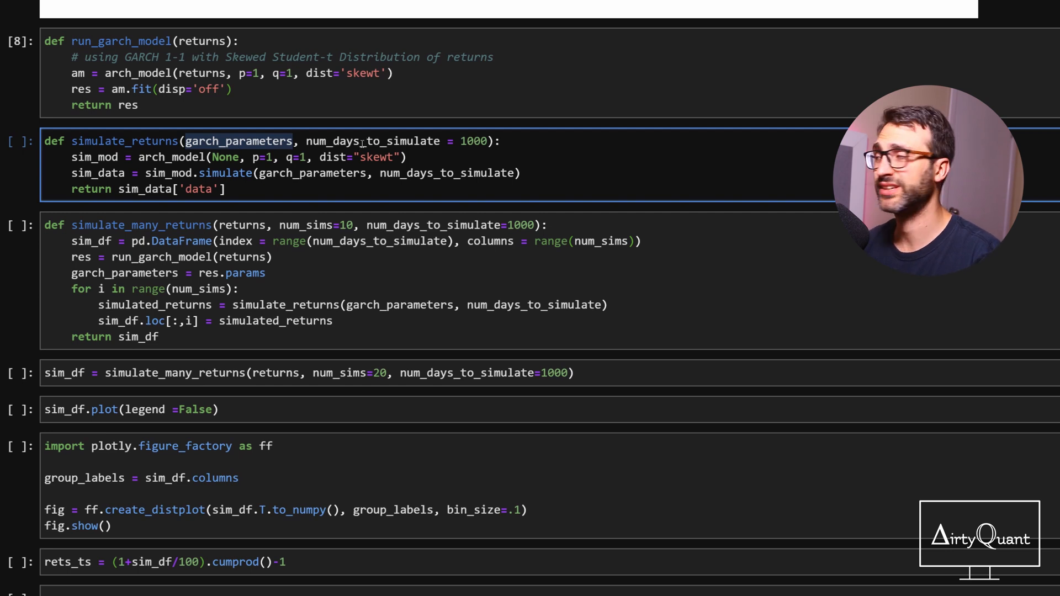
double_click(372, 141)
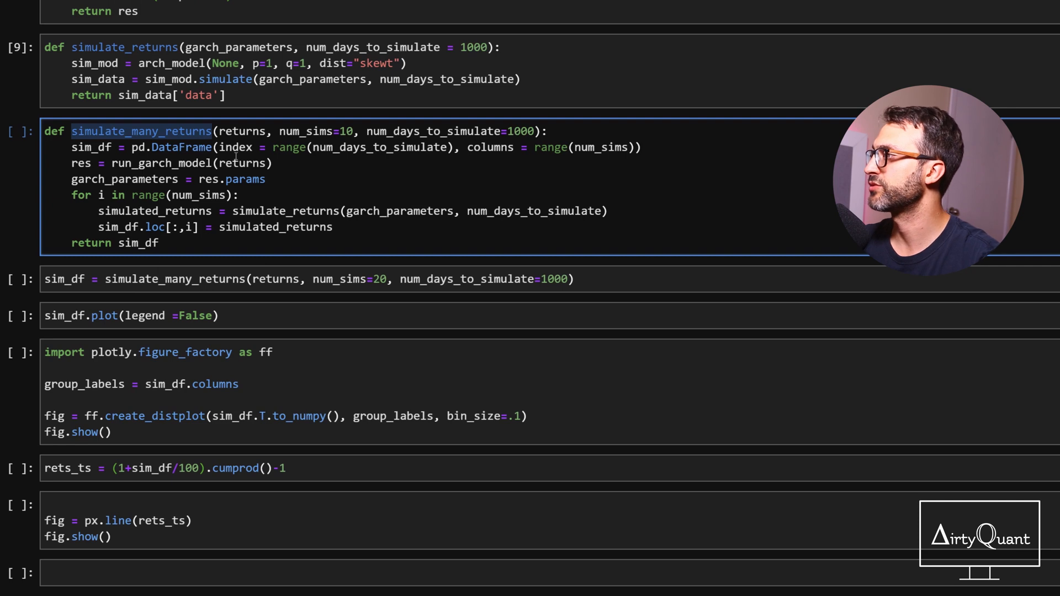
double_click(242, 130)
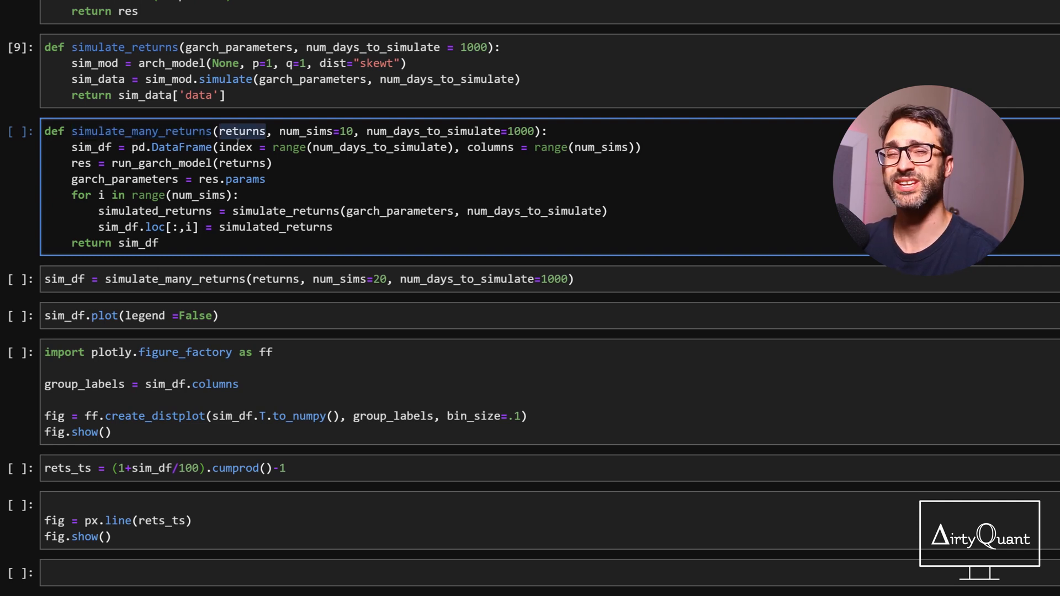
double_click(305, 132)
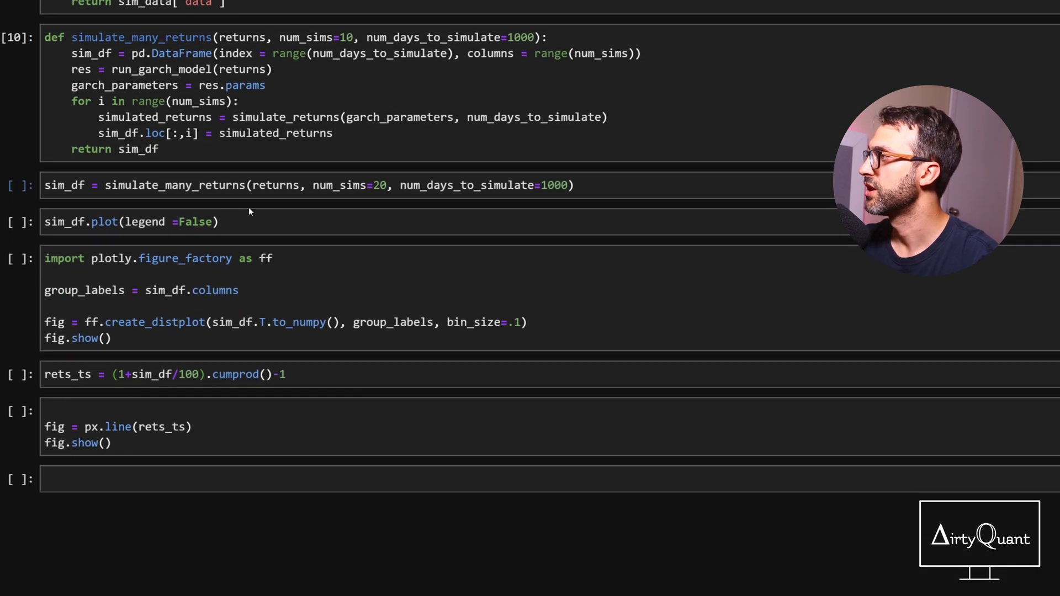
left_click(338, 185)
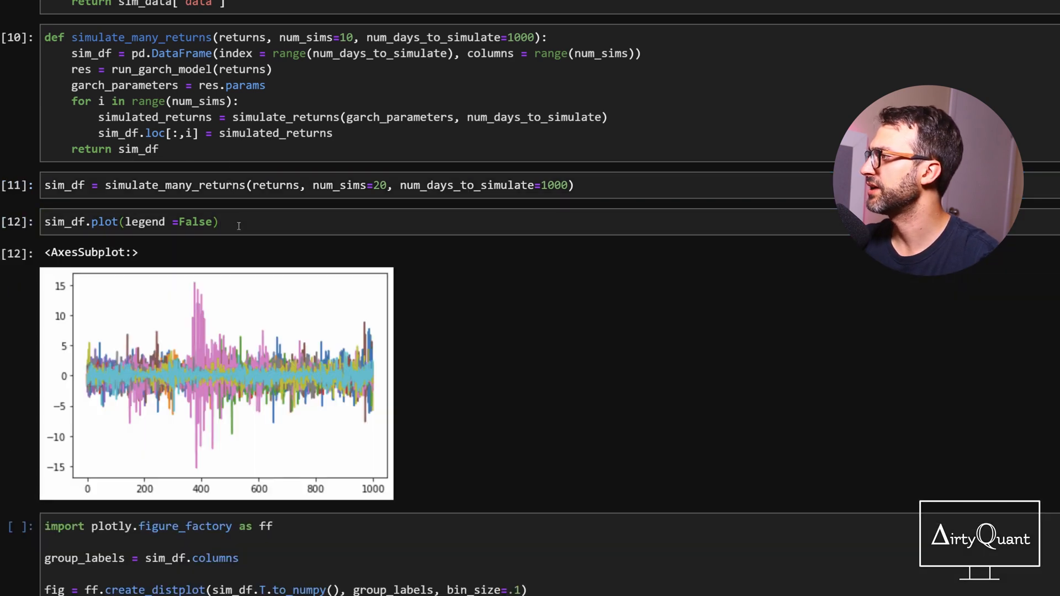
Step: Scroll through the sim_df output with num_sims=20 and its overlapping-lines plot
scroll("down", 3)
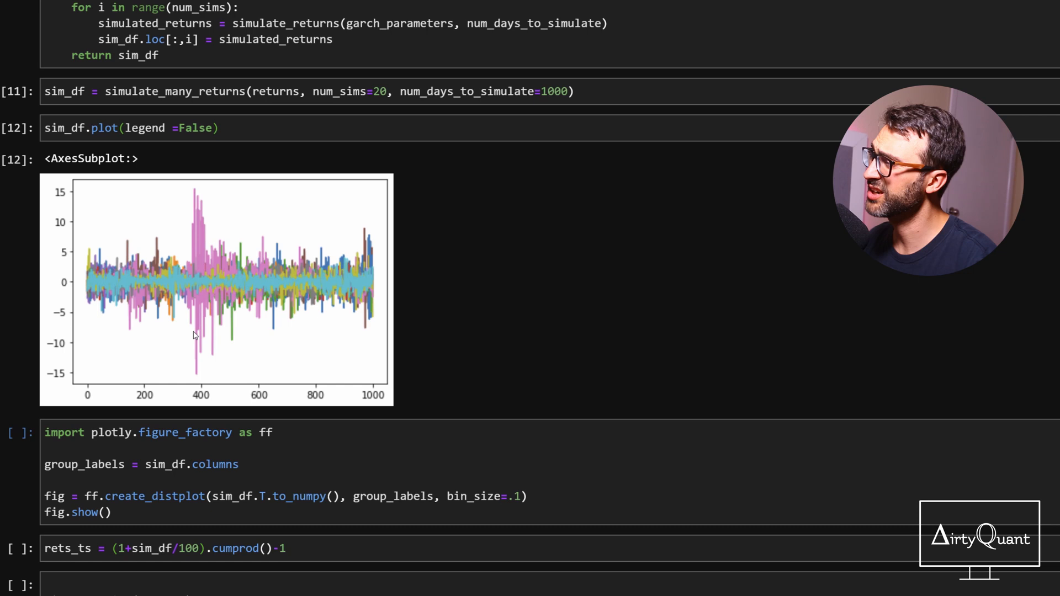
mouse_move(140, 321)
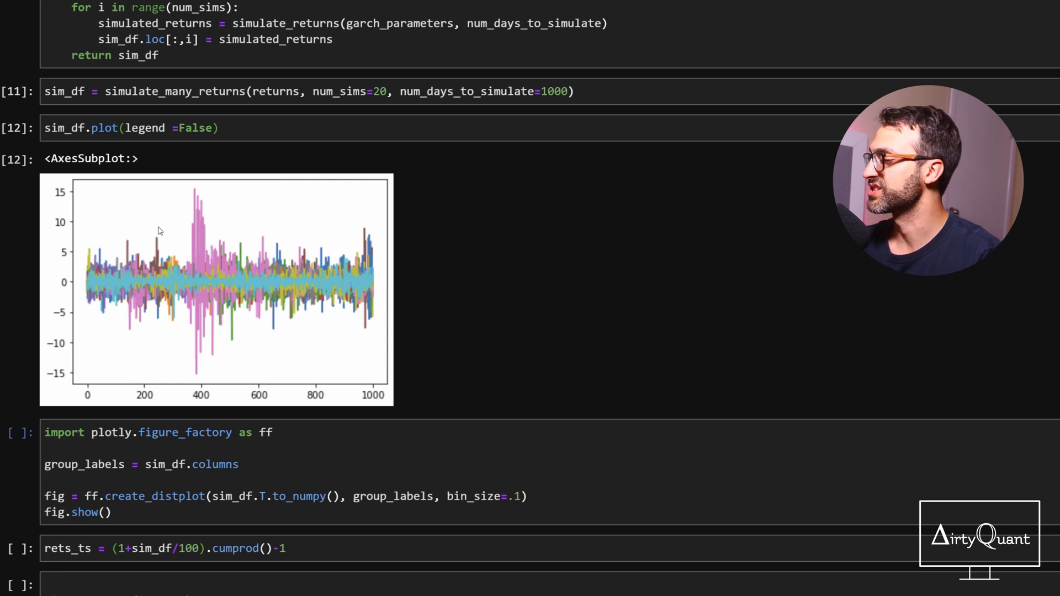
mouse_move(198, 206)
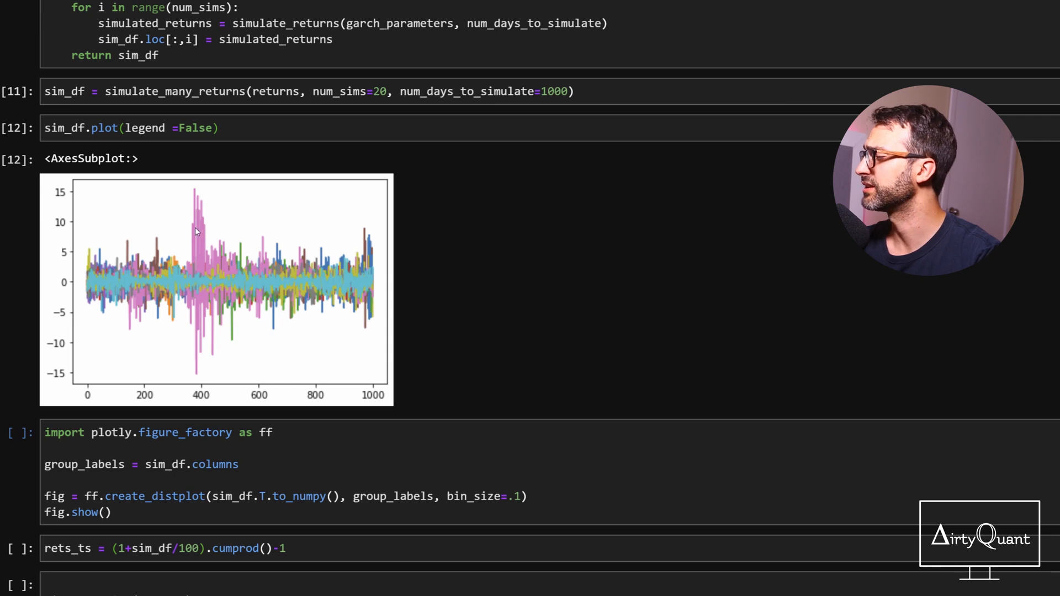
mouse_move(178, 333)
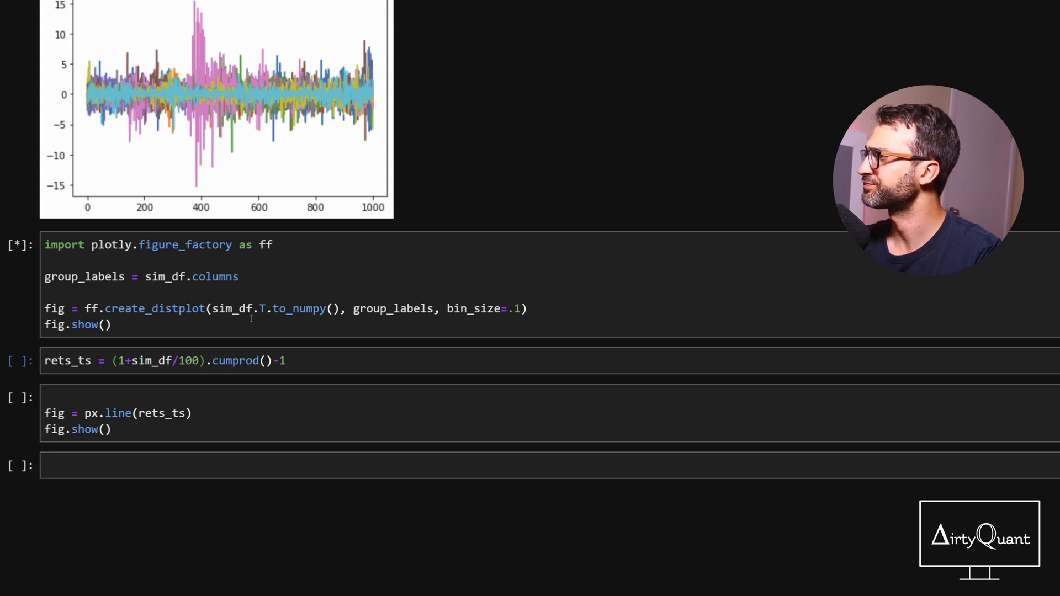
scroll("down", 3)
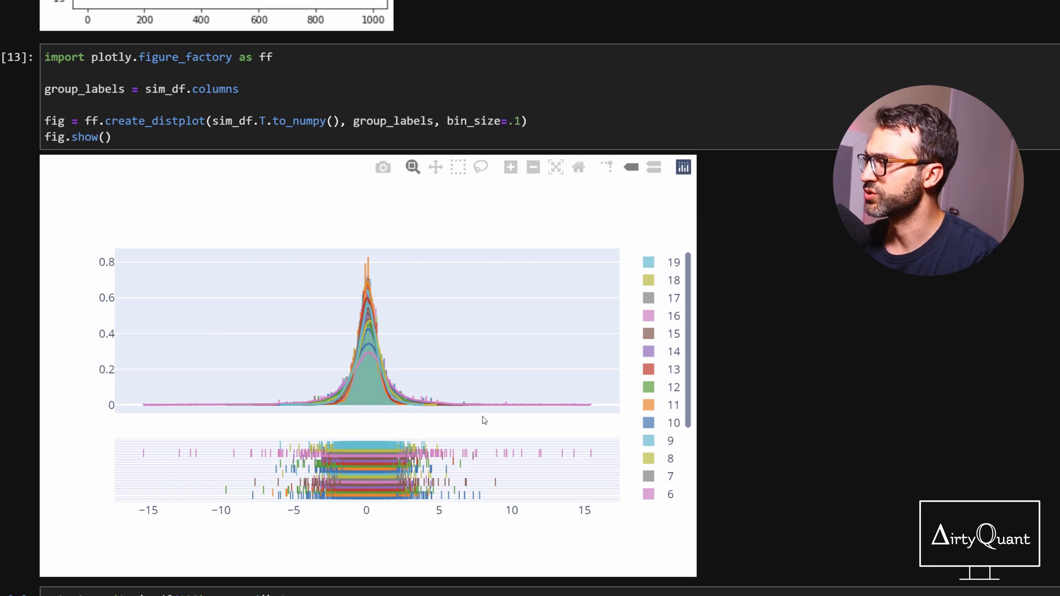
Step: View the distplot of simulated returns and run the rets_ts cumprod and px.line cumulative-return cells
scroll("down", 3)
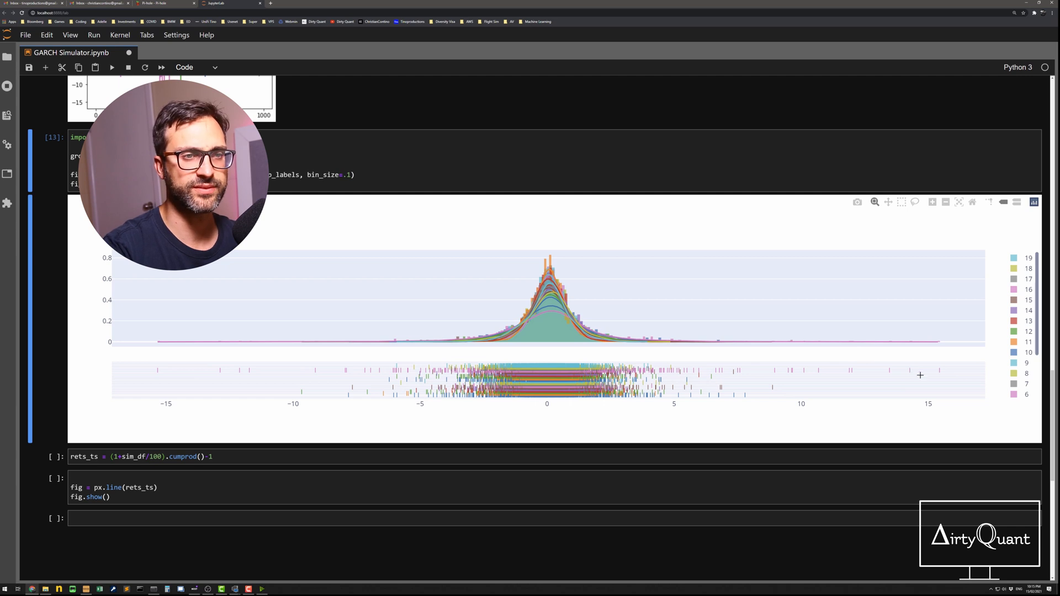
mouse_move(546, 311)
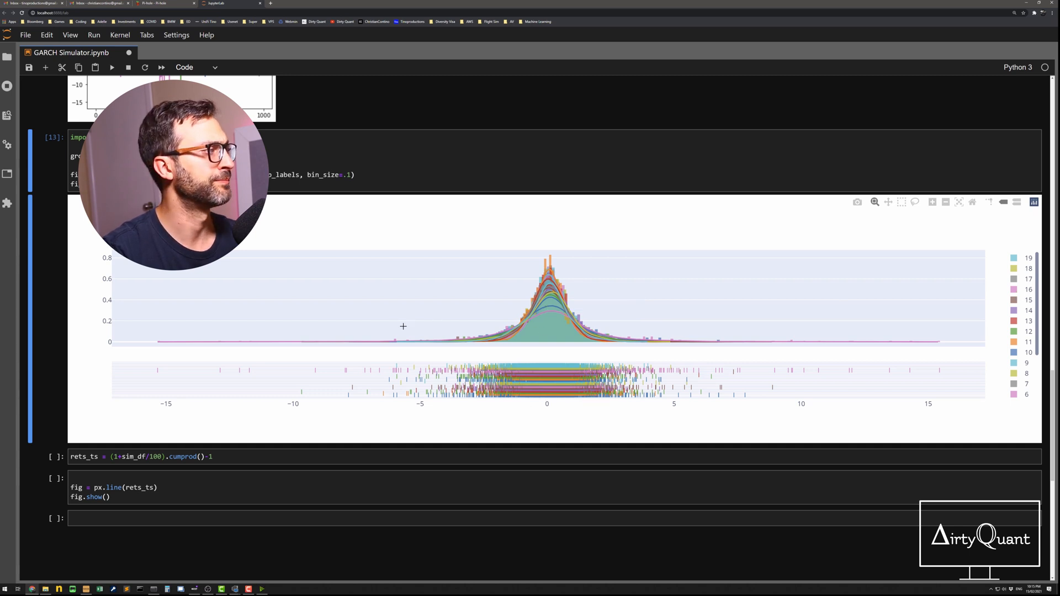
left_click(227, 456)
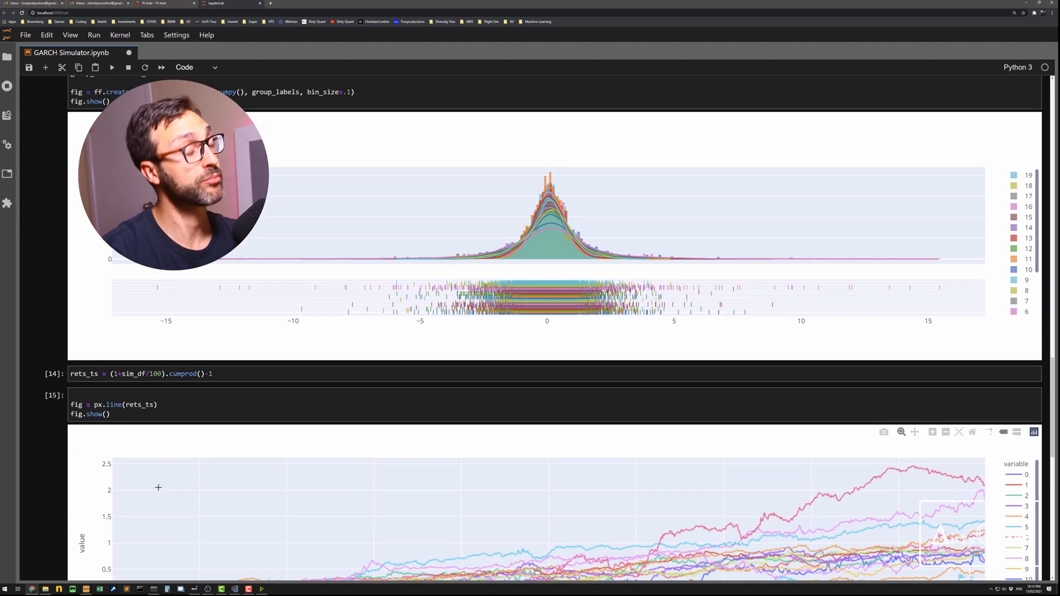
scroll("down", 3)
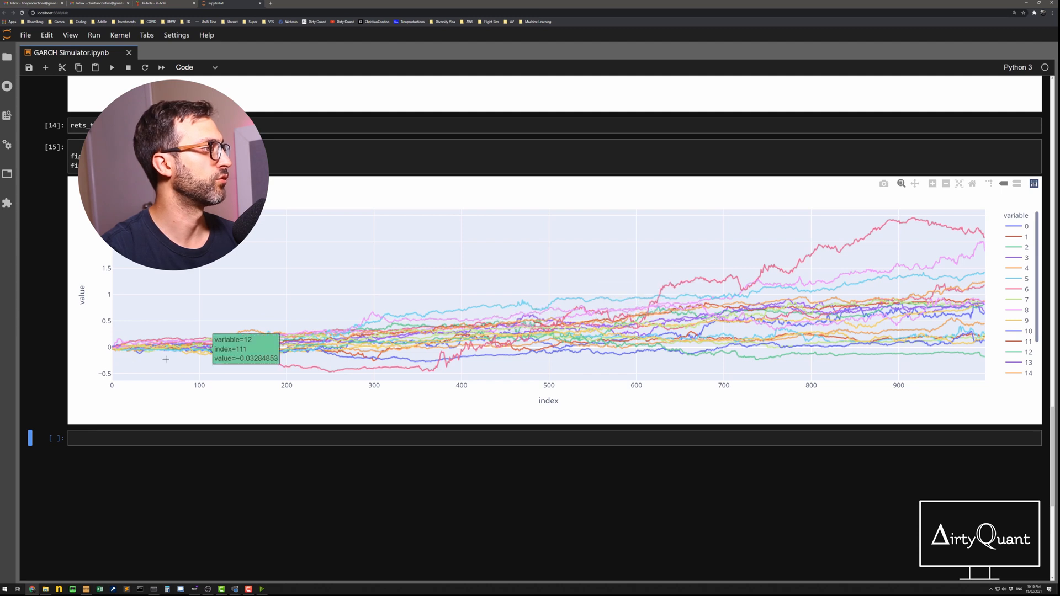
mouse_move(982, 240)
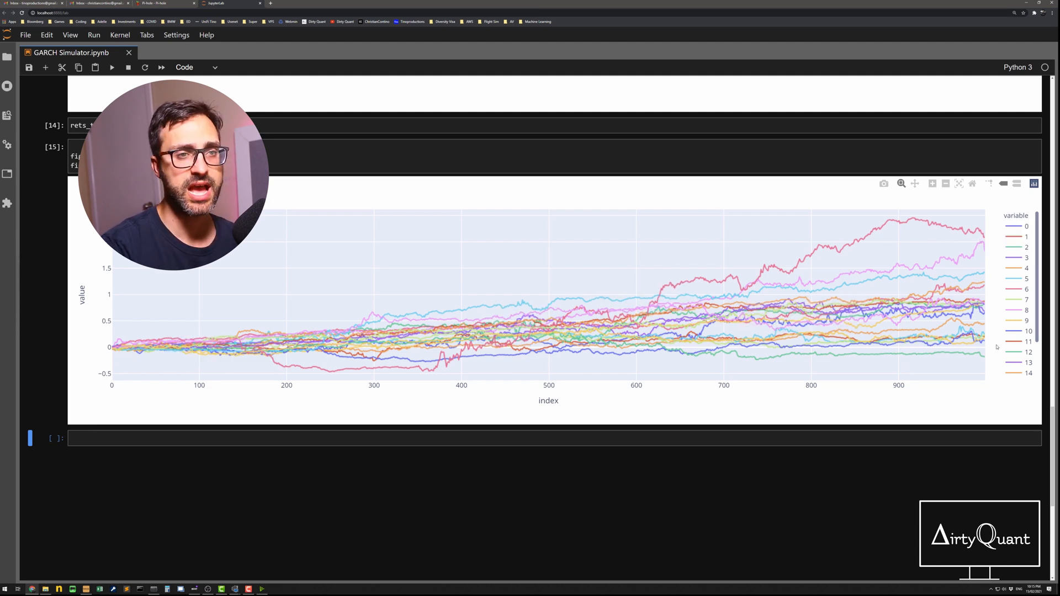
mouse_move(982, 357)
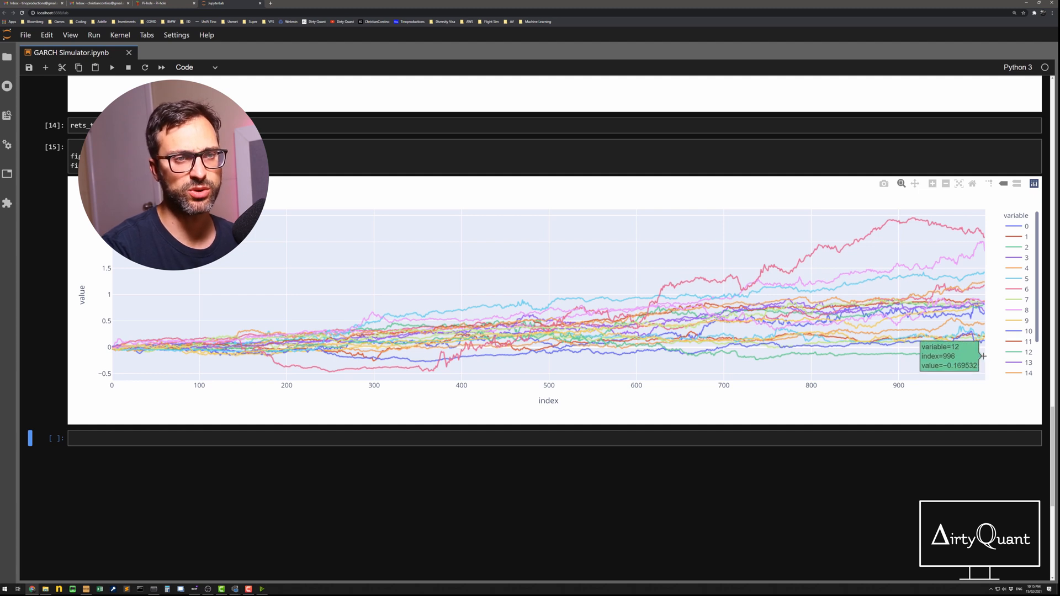